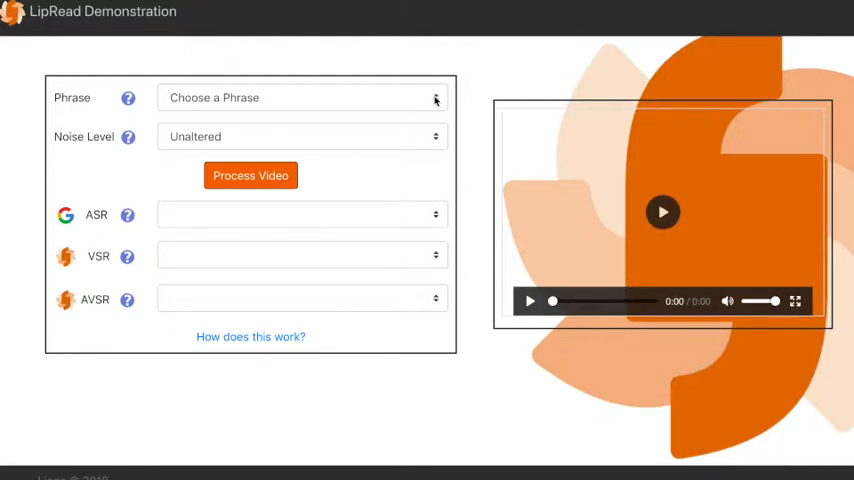
- Select the GRID phrase 'bin blue with h zero again' to load its speaker video
left_click(302, 97)
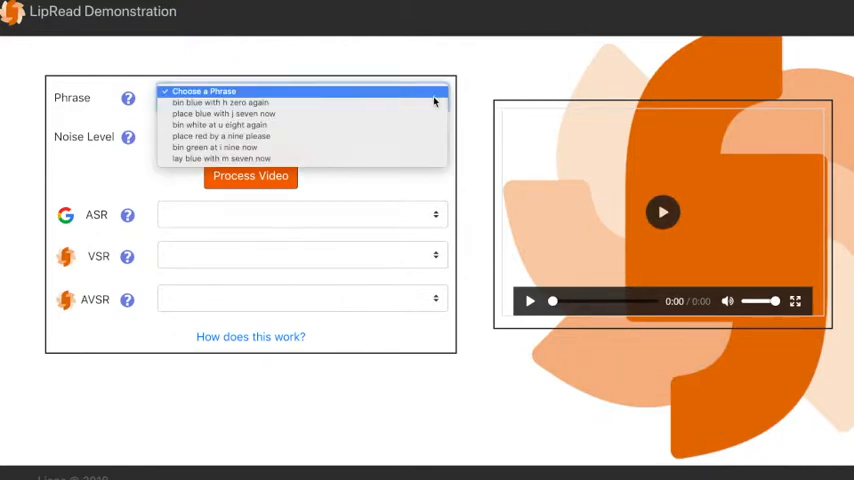
left_click(219, 102)
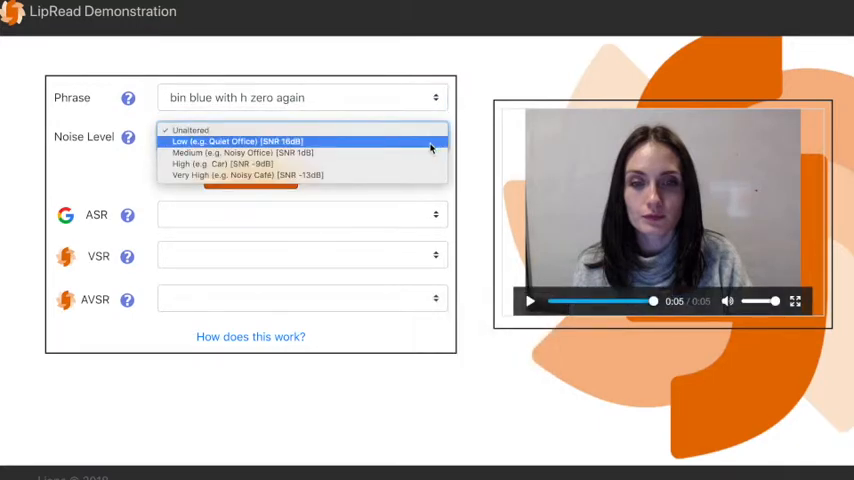
- Set the noise level to Low (Quiet Office) for the phrase
left_click(234, 141)
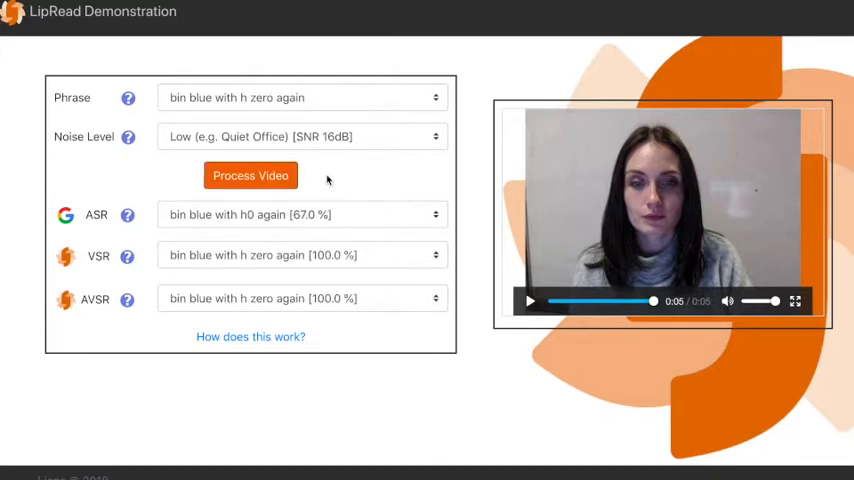
mouse_move(403, 175)
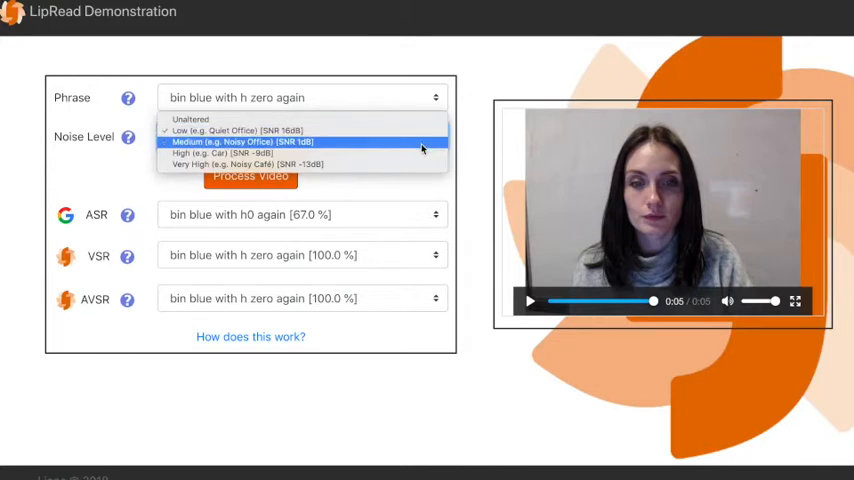
- Set noise to Medium (Noisy Office) and process the video again
left_click(243, 141)
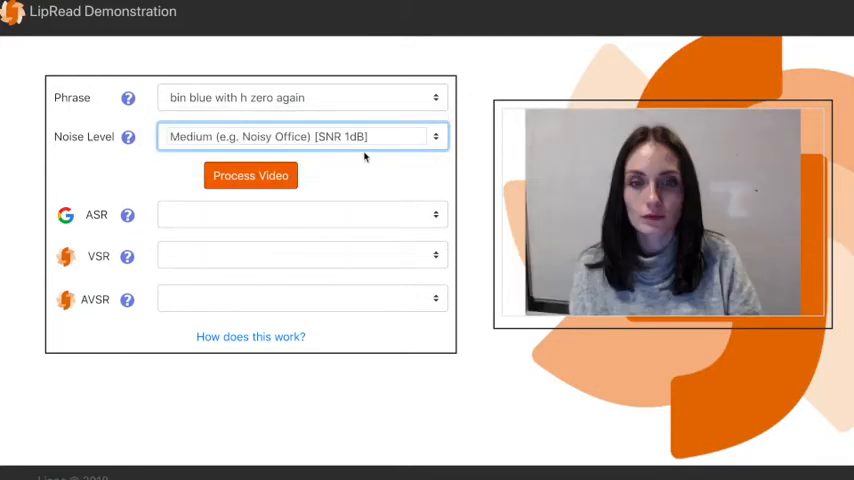
left_click(250, 175)
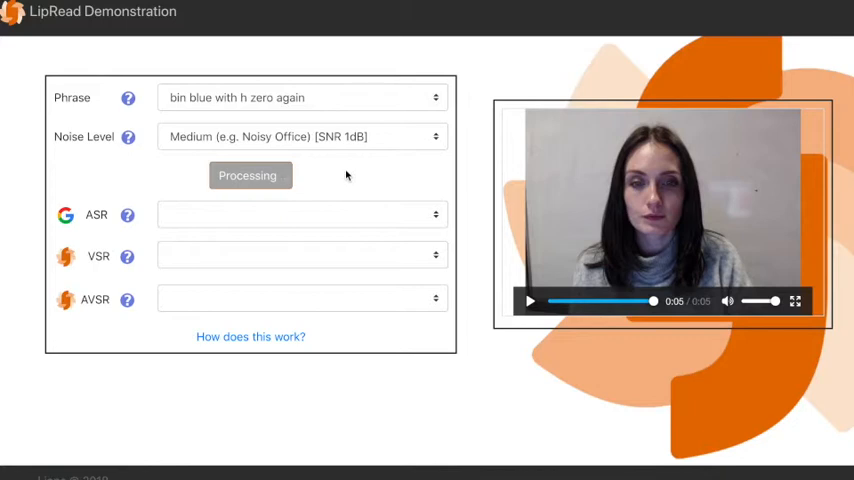
left_click(250, 175)
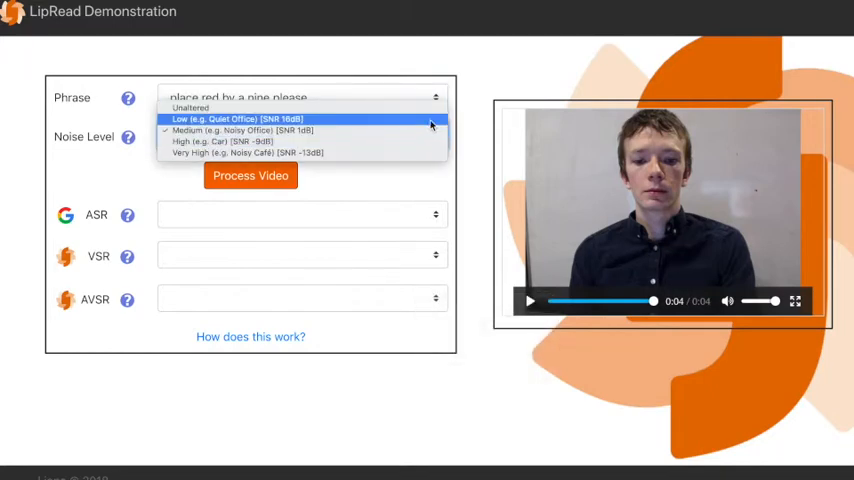
- Process 'place red by a nine please' at Low noise
left_click(234, 119)
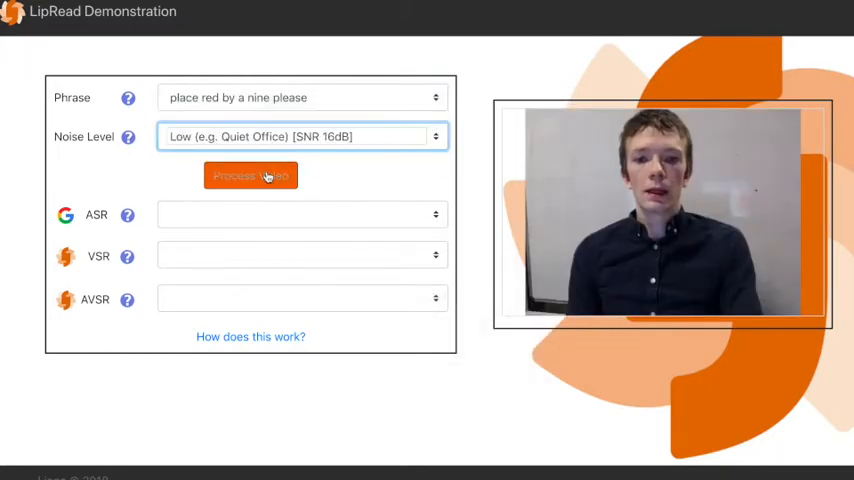
left_click(250, 175)
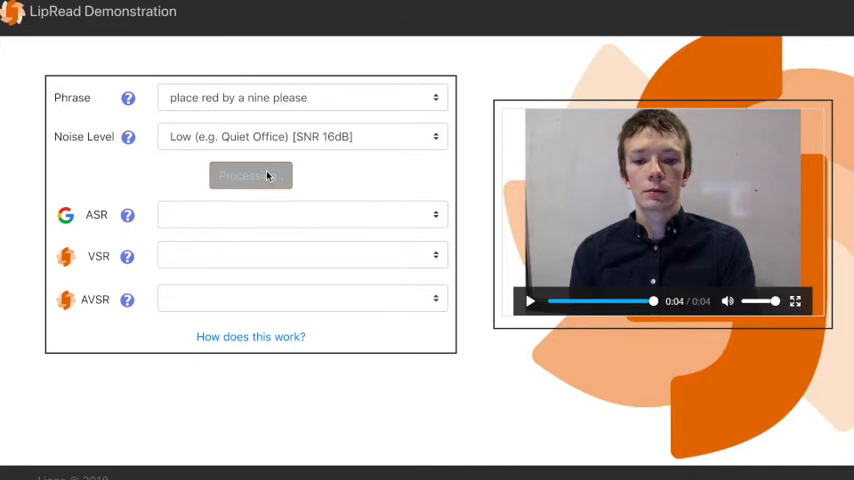
left_click(250, 175)
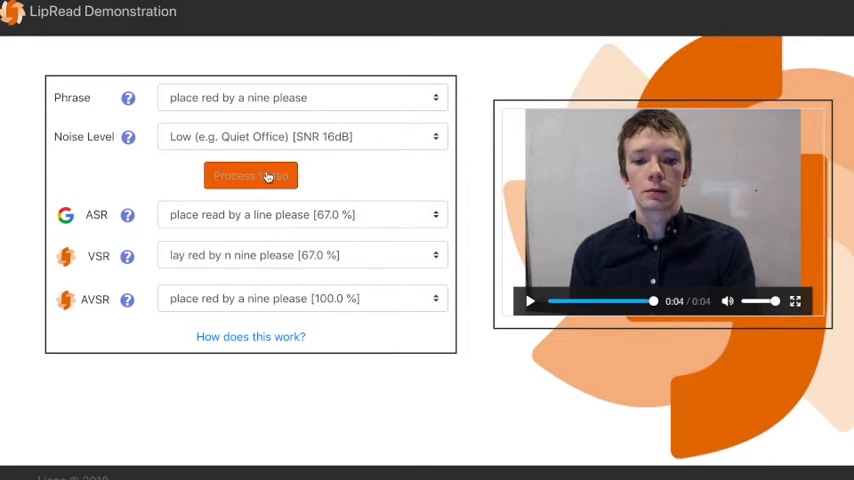
mouse_move(398, 70)
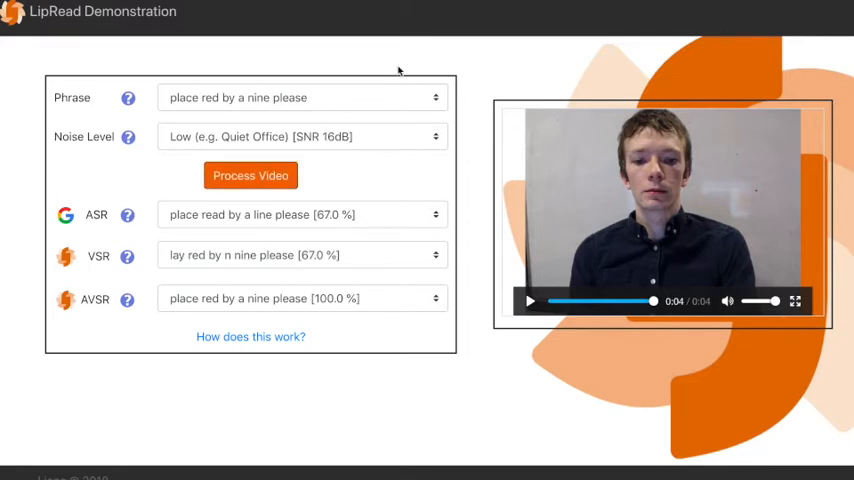